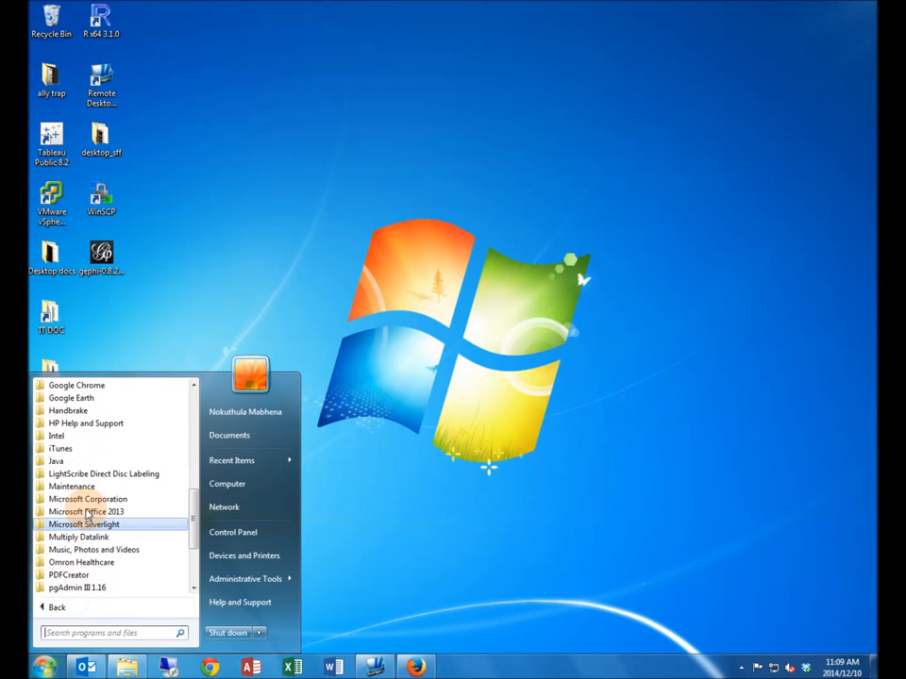
- Check the installed Java version and bring up Chrome with the Java download page
click(83, 479)
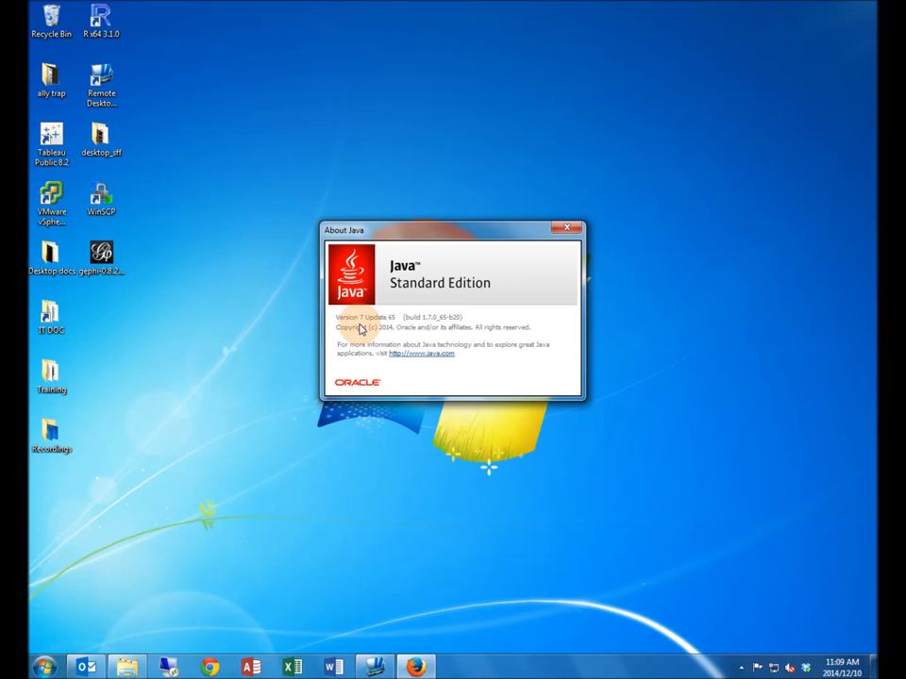
mouse_move(393, 328)
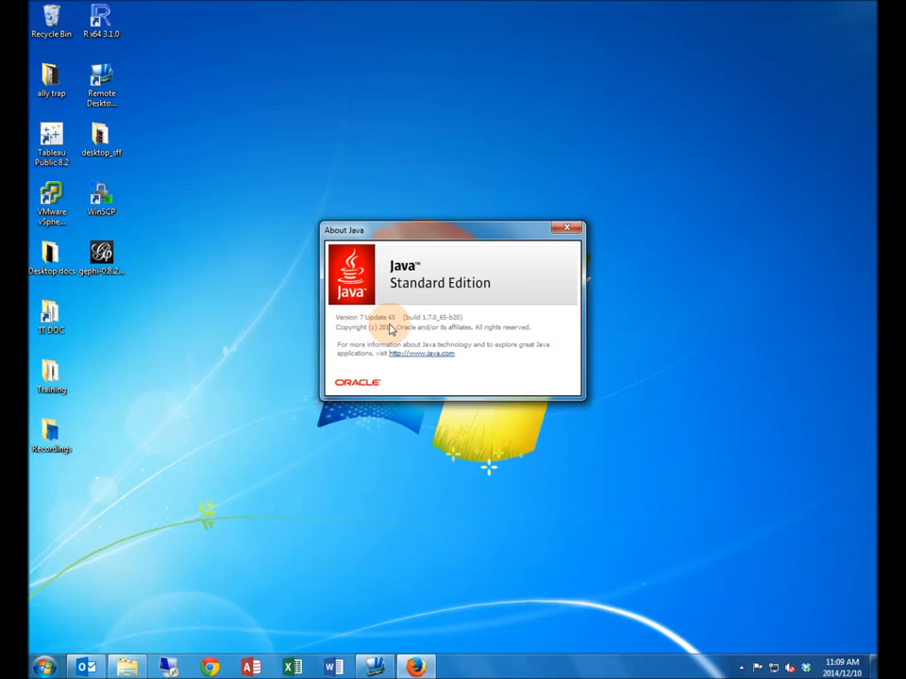
click(566, 230)
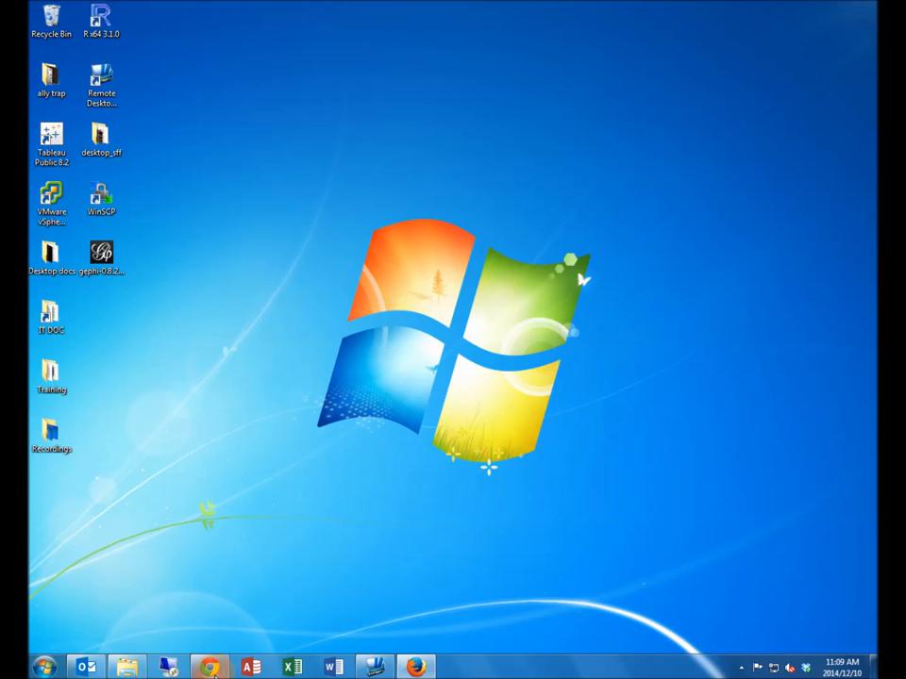
click(208, 664)
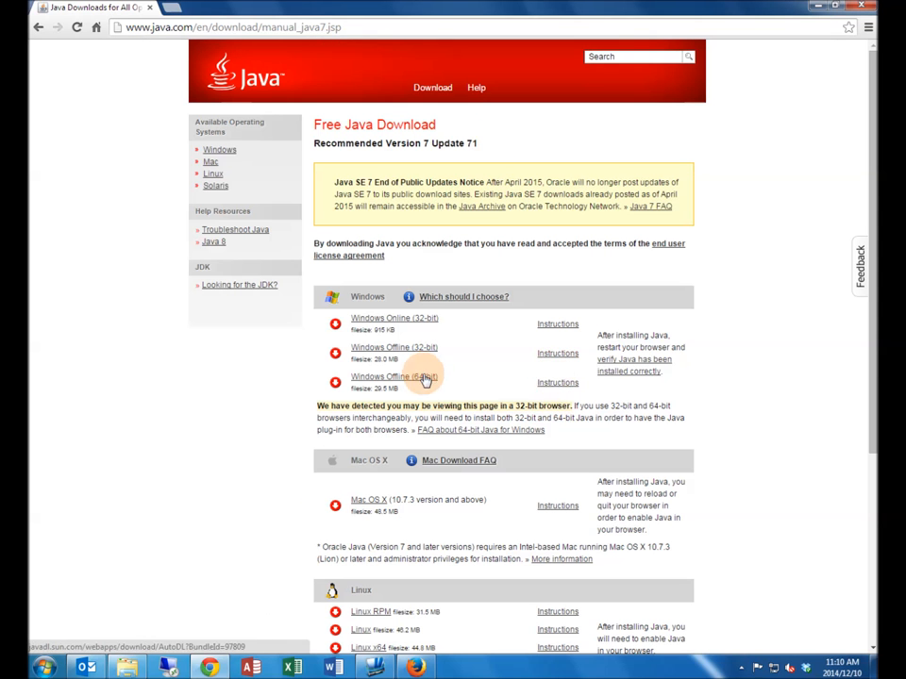
mouse_move(392, 347)
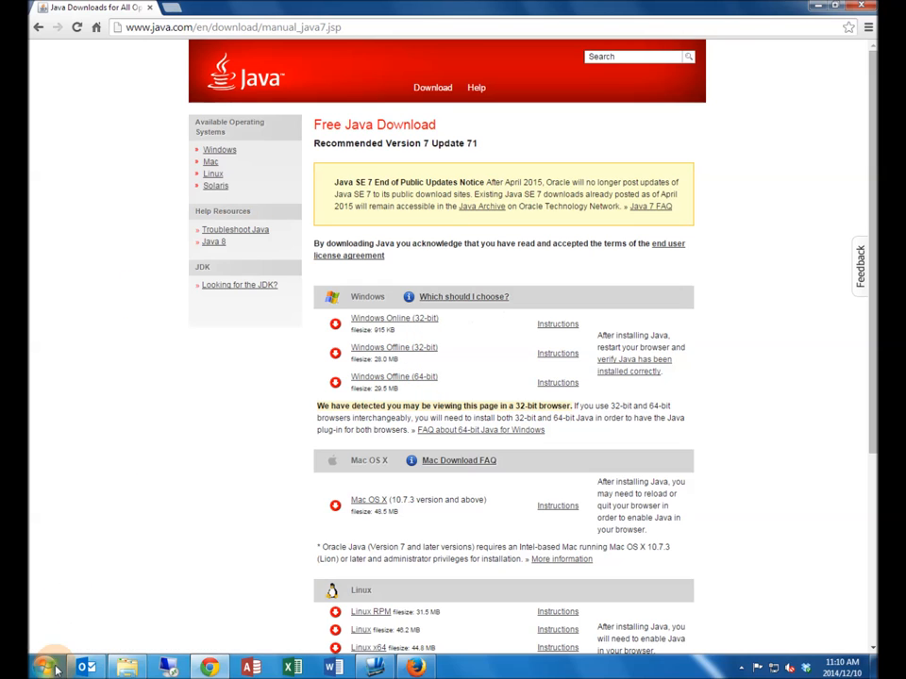
- Confirm via Start > Computer properties that Windows is a 64-bit system
click(45, 668)
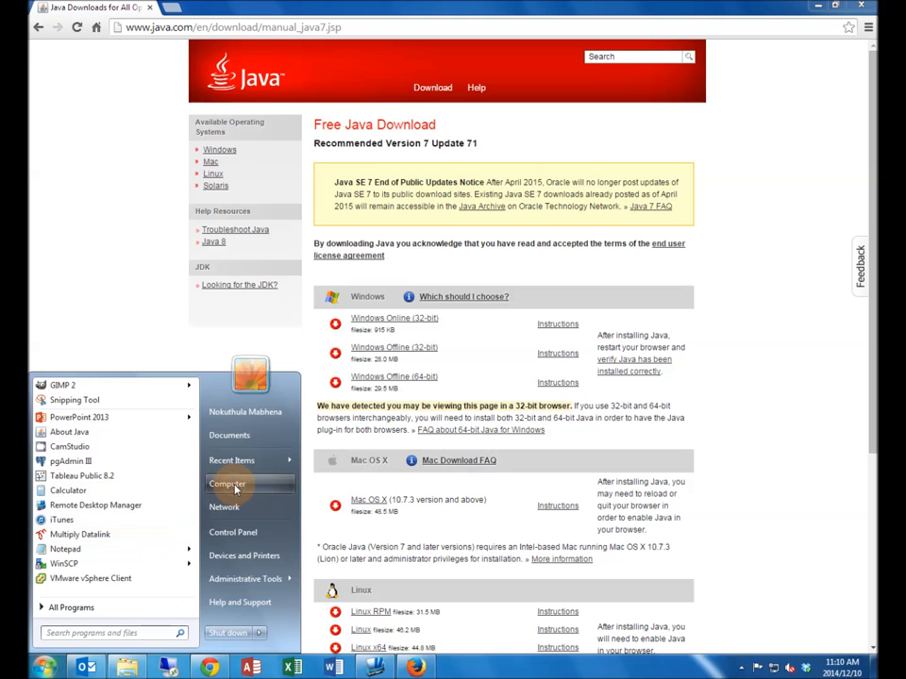
click(231, 483)
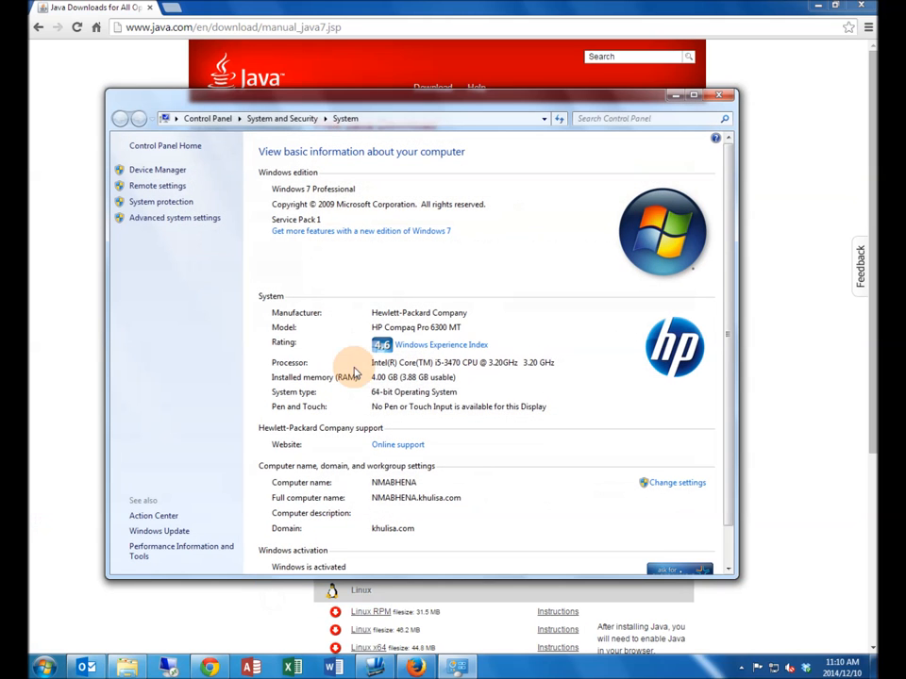
mouse_move(378, 404)
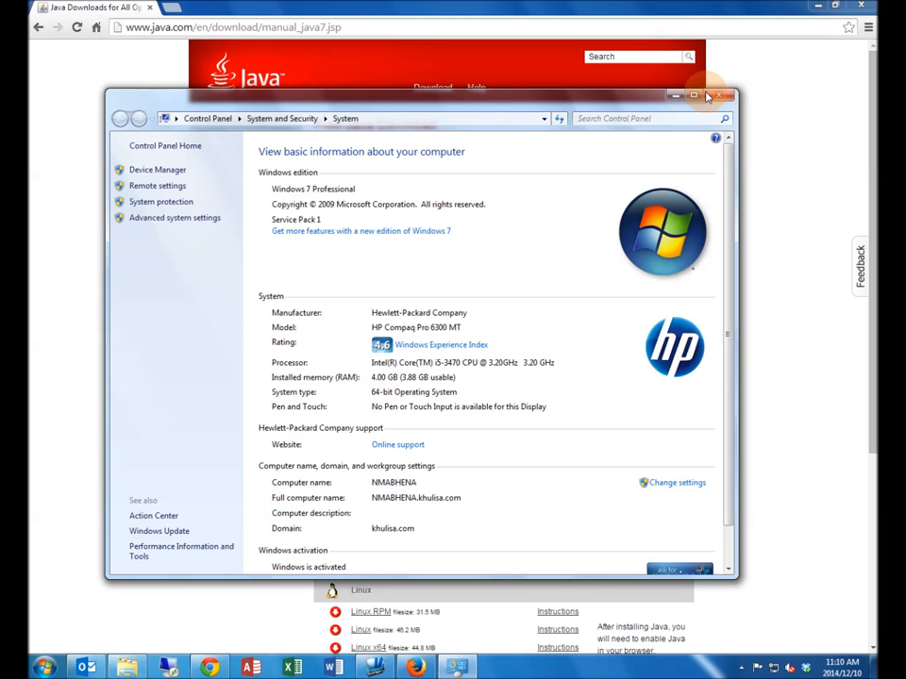
click(732, 96)
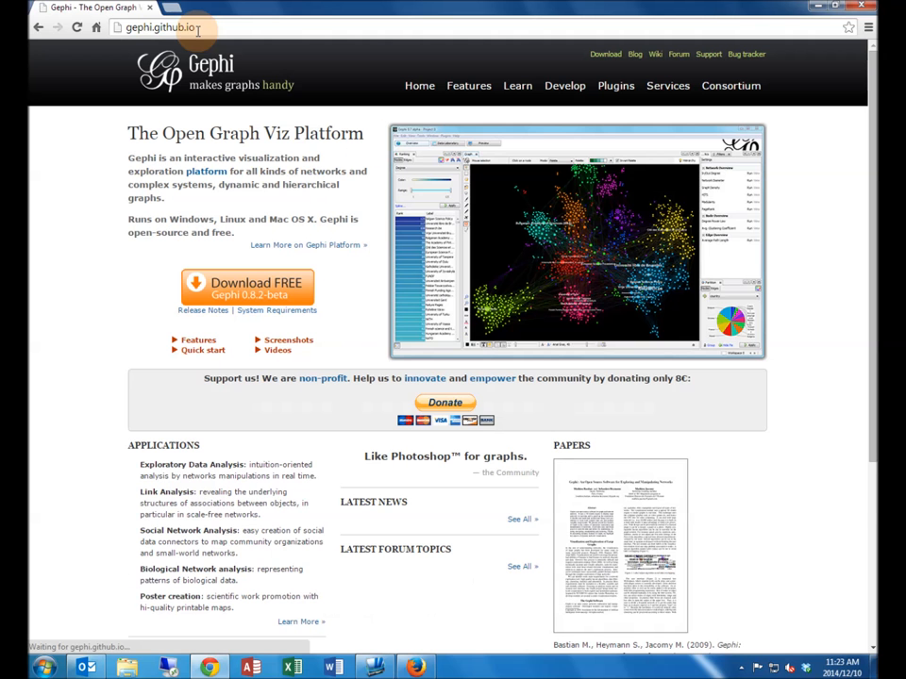
- Download the Gephi 0.8.2-beta installer for Windows from gephi.github.io
click(251, 287)
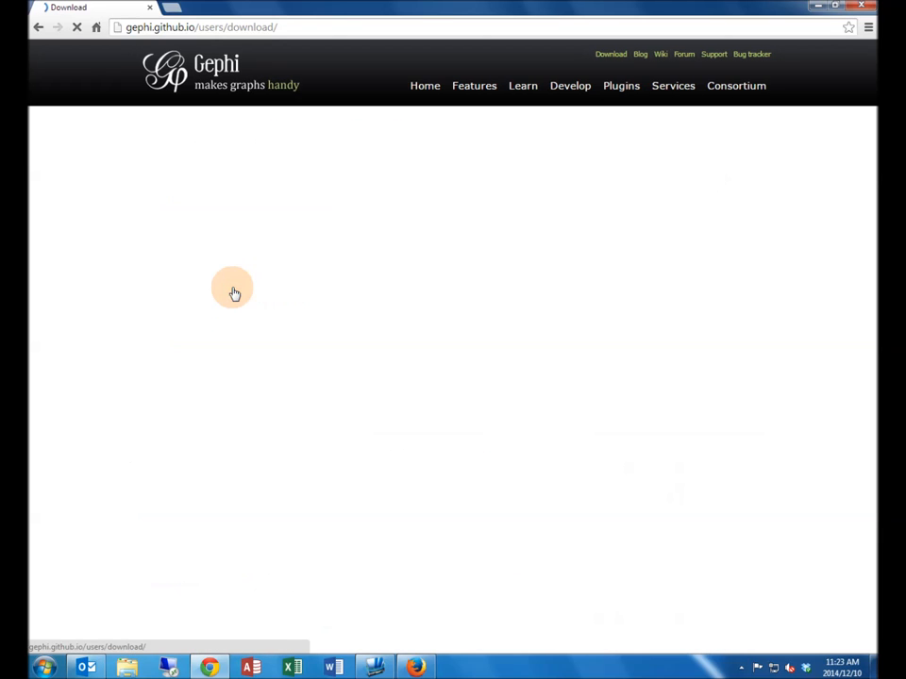
click(381, 272)
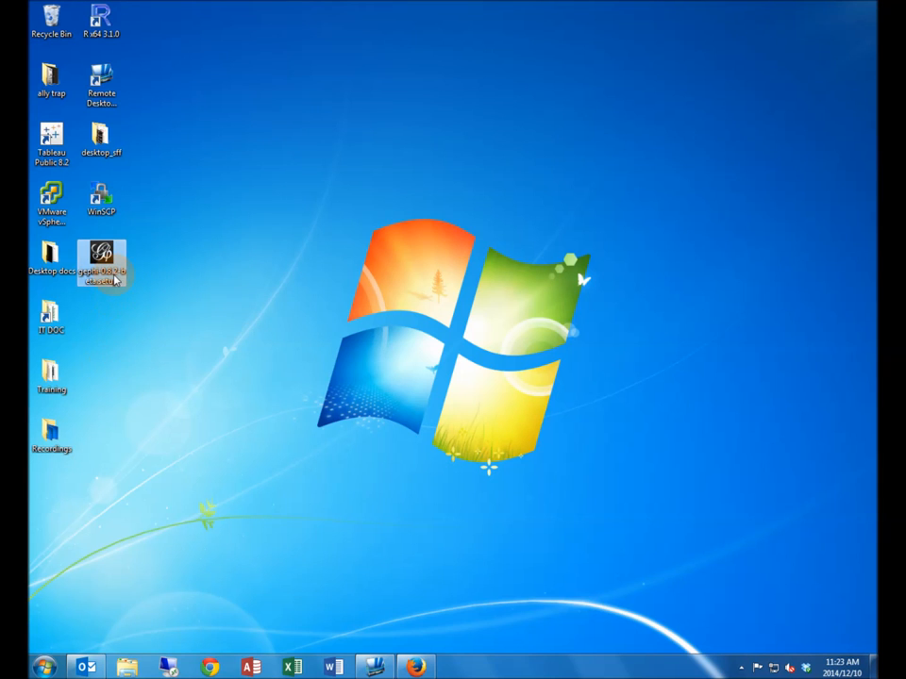
- Launch the gephi-0.8.2-beta setup file from the desktop and allow the unverified installer to run
double_click(106, 257)
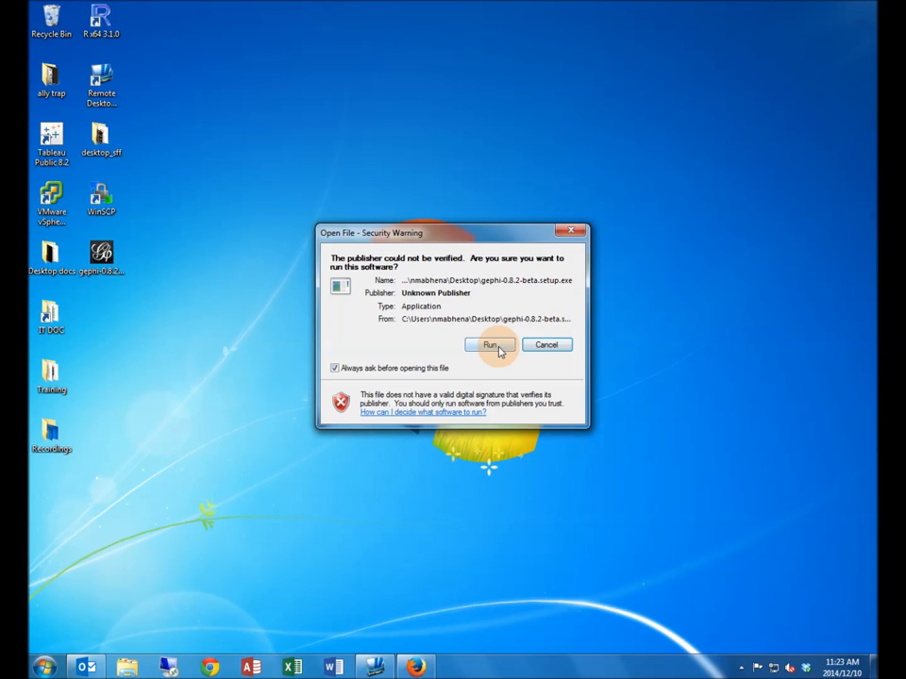
click(491, 344)
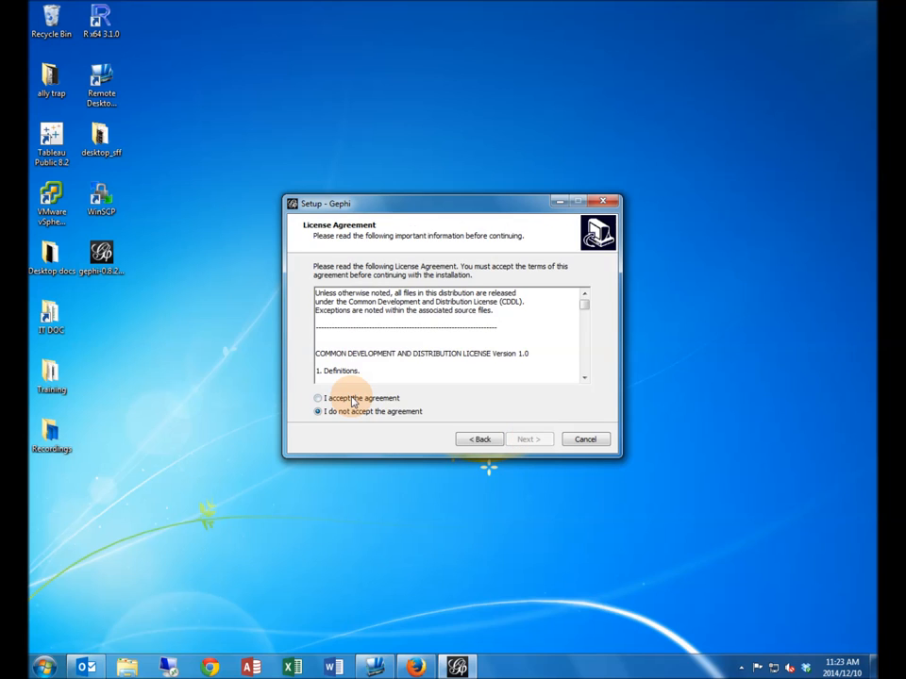
- Accept the Gephi license and keep the default install and shortcuts folders
click(309, 398)
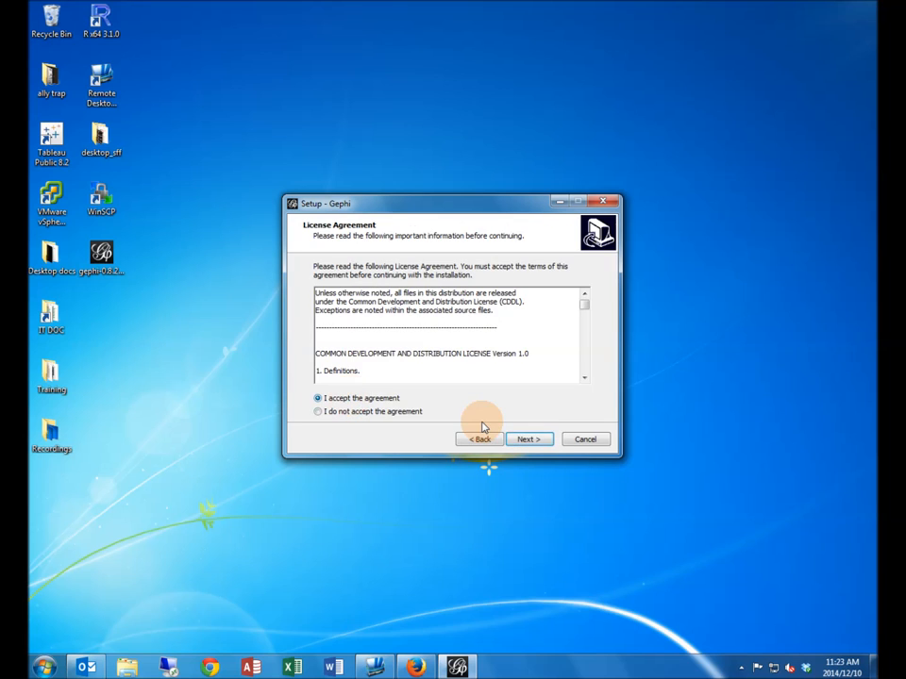
click(528, 438)
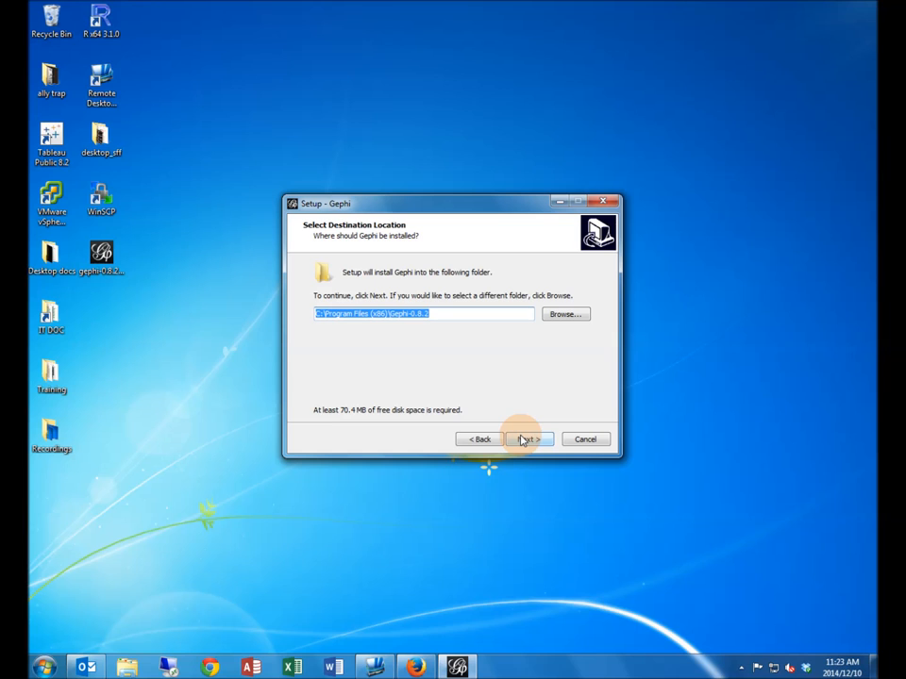
click(529, 438)
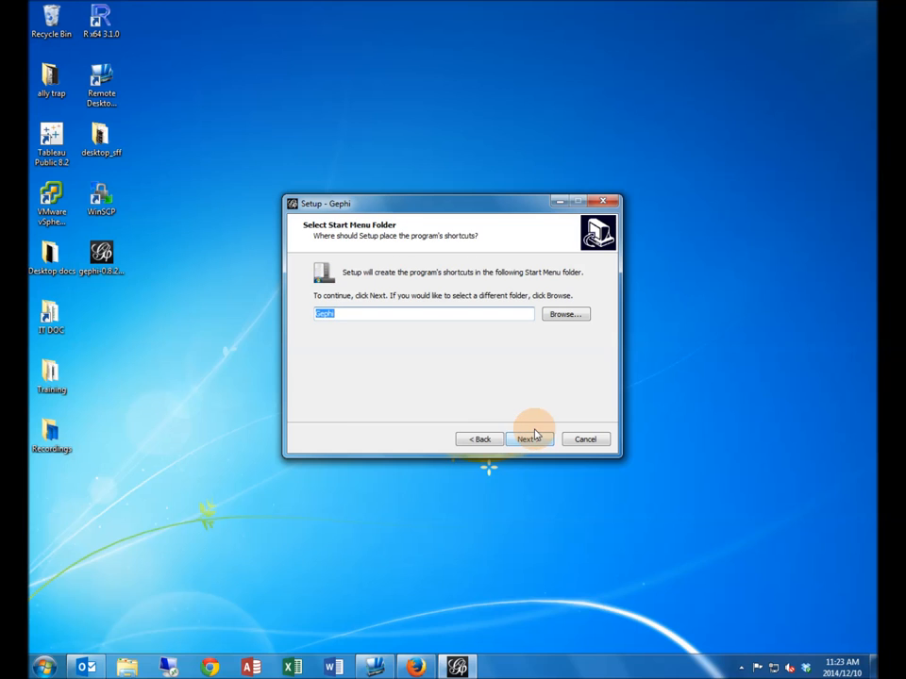
click(528, 437)
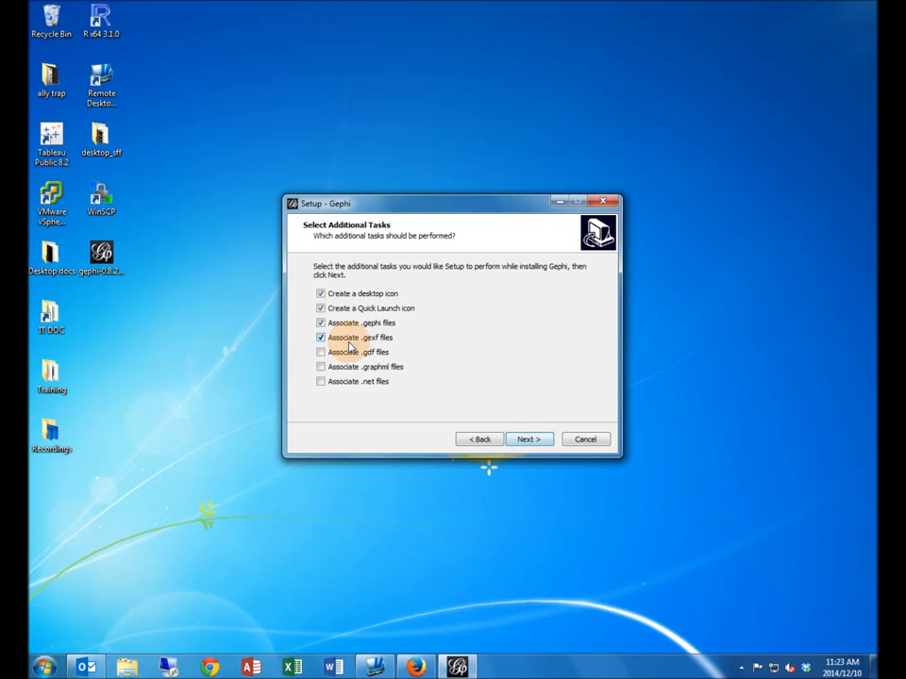
- Associate .gexf and .gdf files with Gephi and start the installation
click(321, 353)
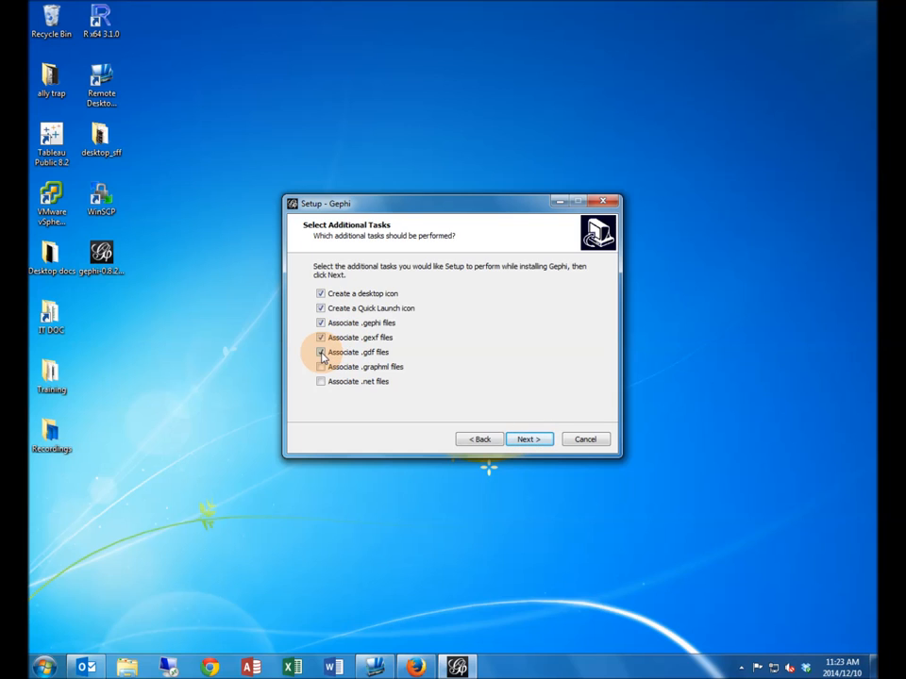
click(320, 353)
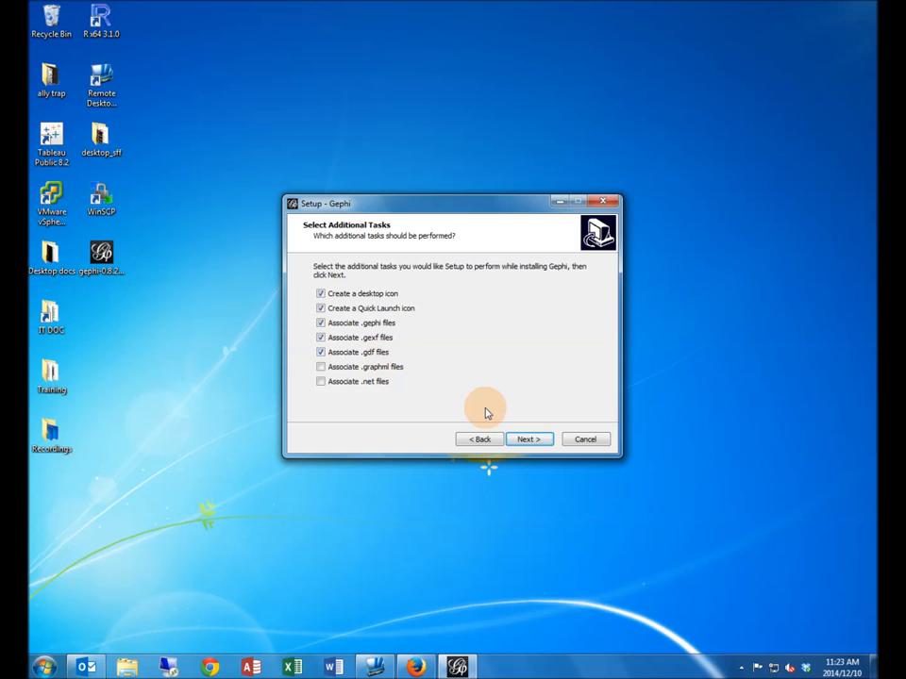
click(528, 438)
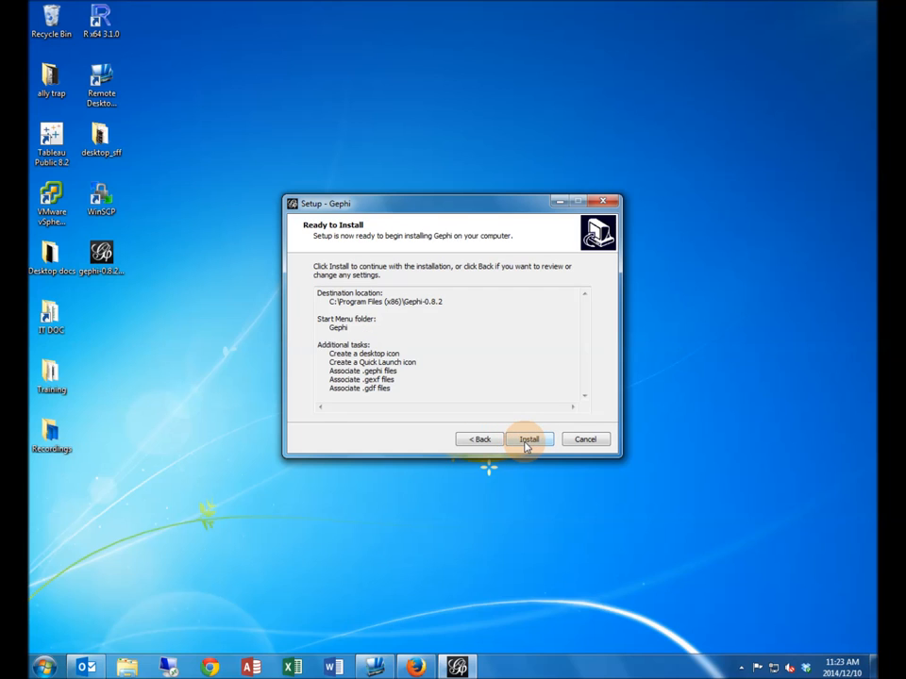
click(528, 438)
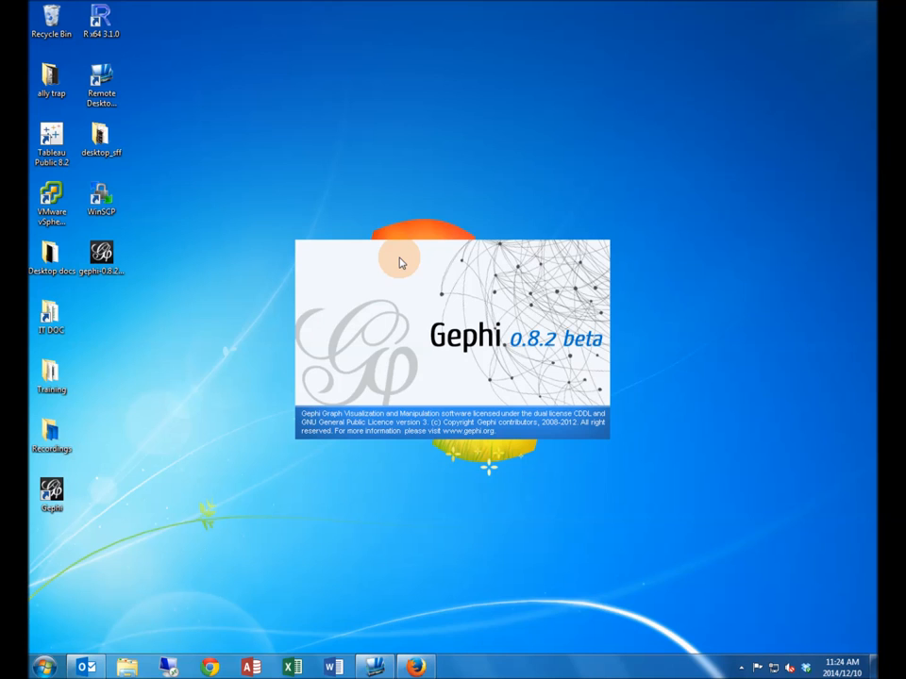
mouse_move(483, 328)
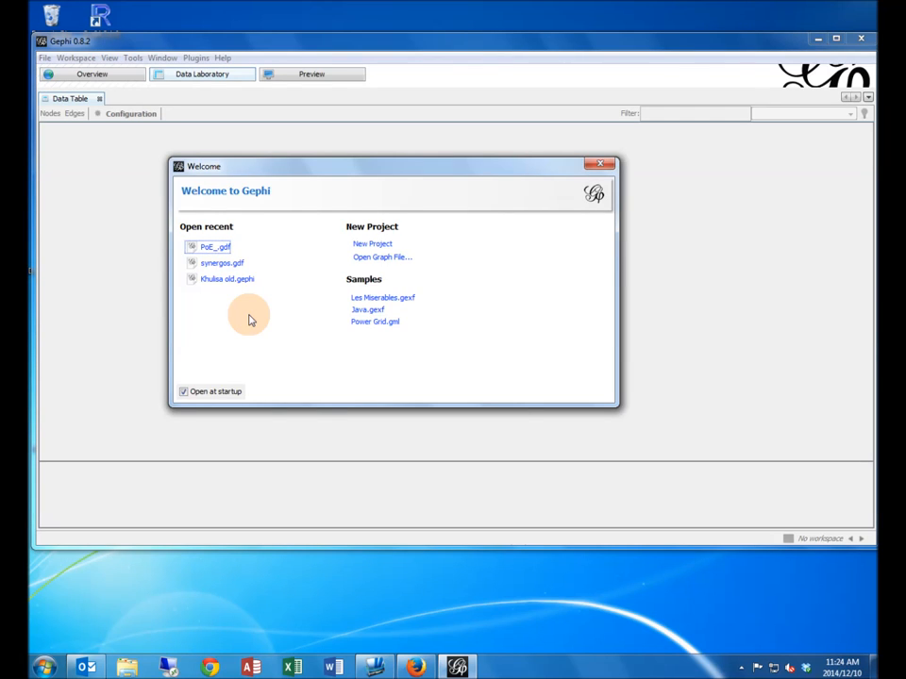
mouse_move(530, 182)
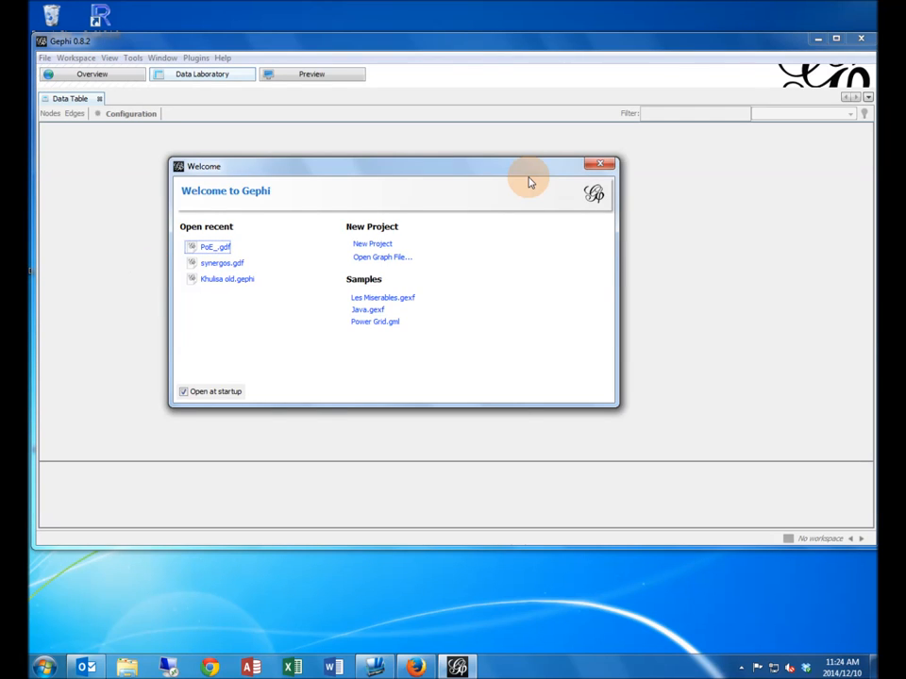
mouse_move(385, 220)
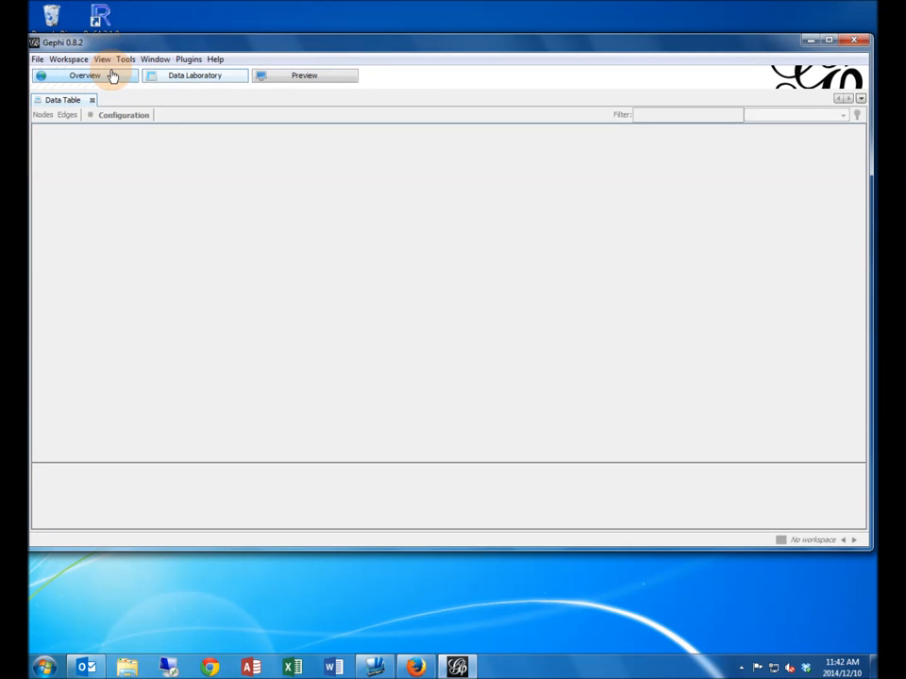
mouse_move(132, 63)
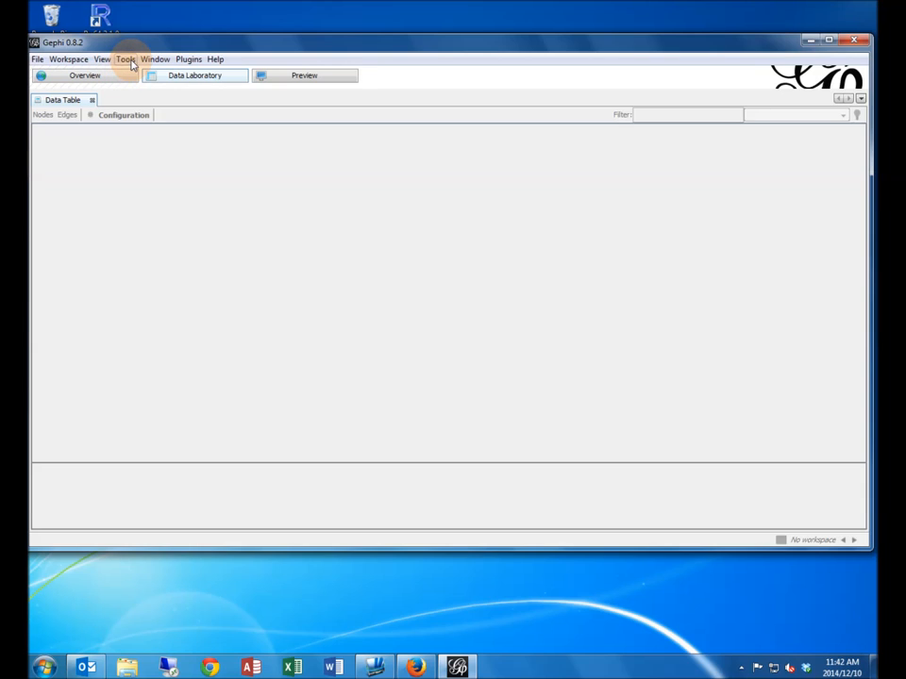
- Bring up Gephi's plugin manager from the Tools menu
click(132, 59)
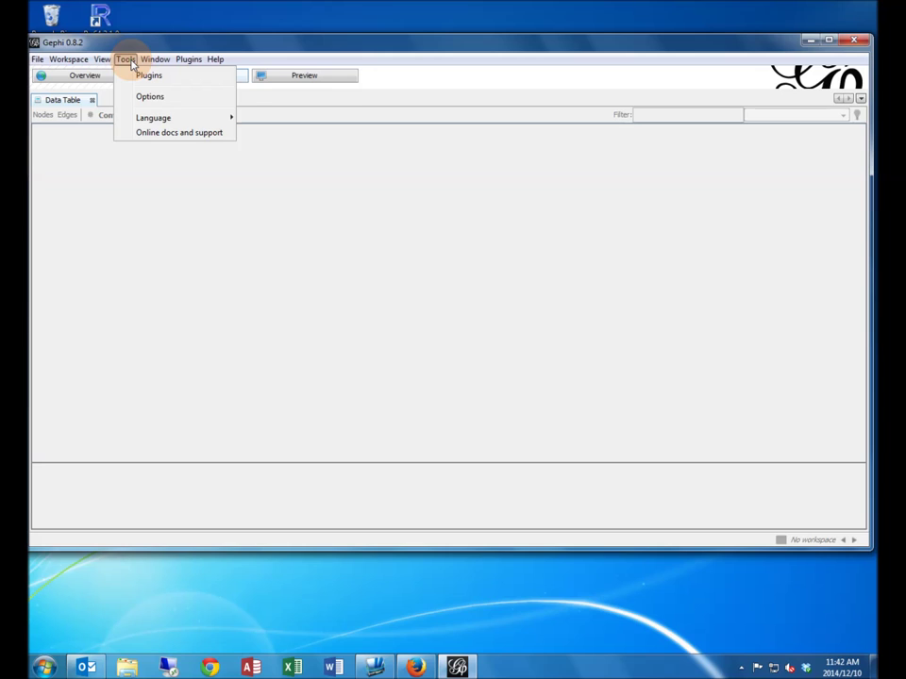
mouse_move(149, 76)
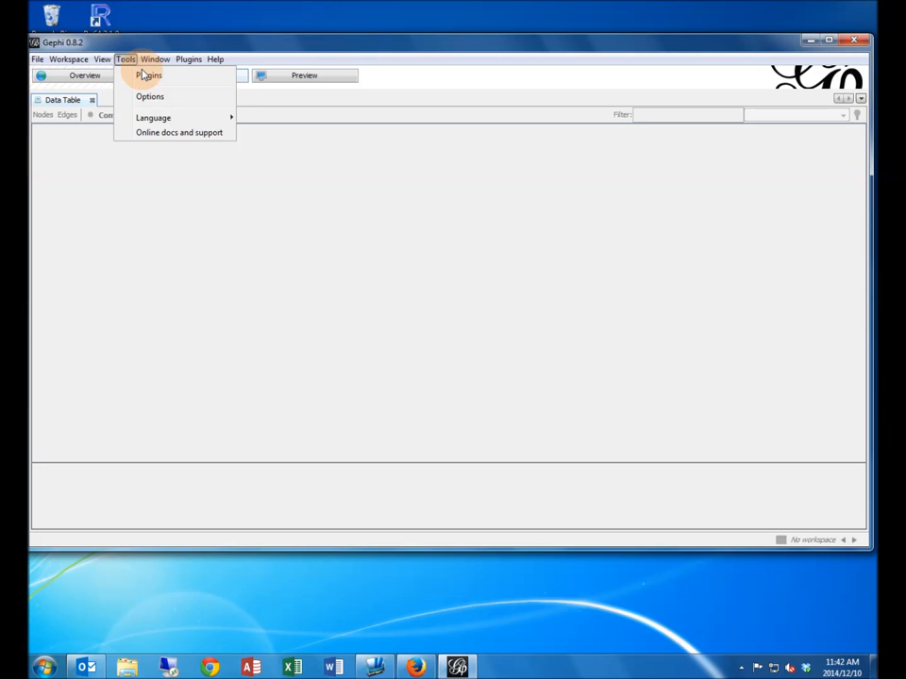
click(147, 75)
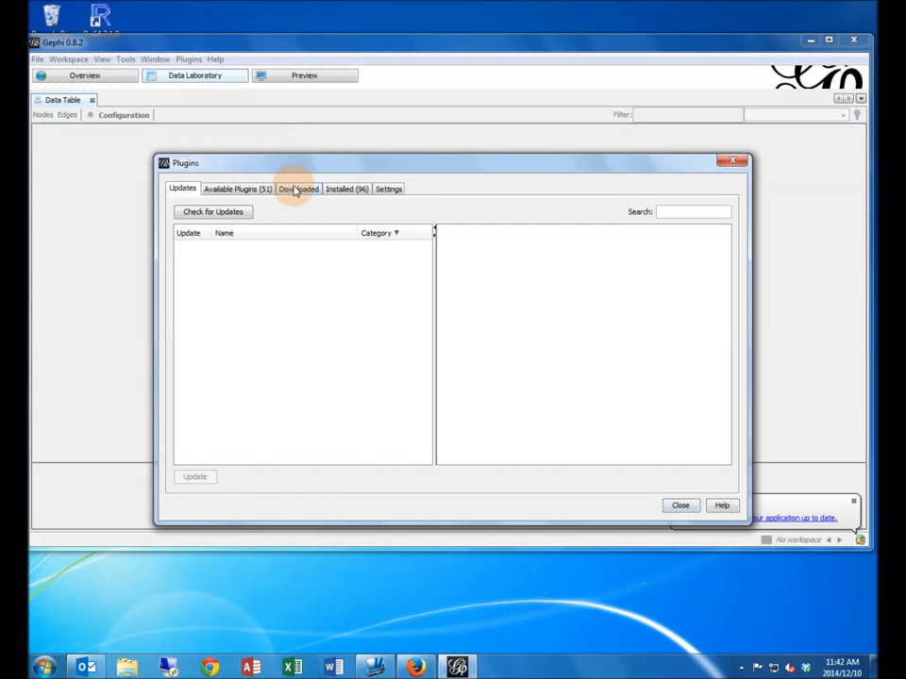
- Select the Convert Excel and csv files to networks plugin under Available Plugins and start its install
click(236, 188)
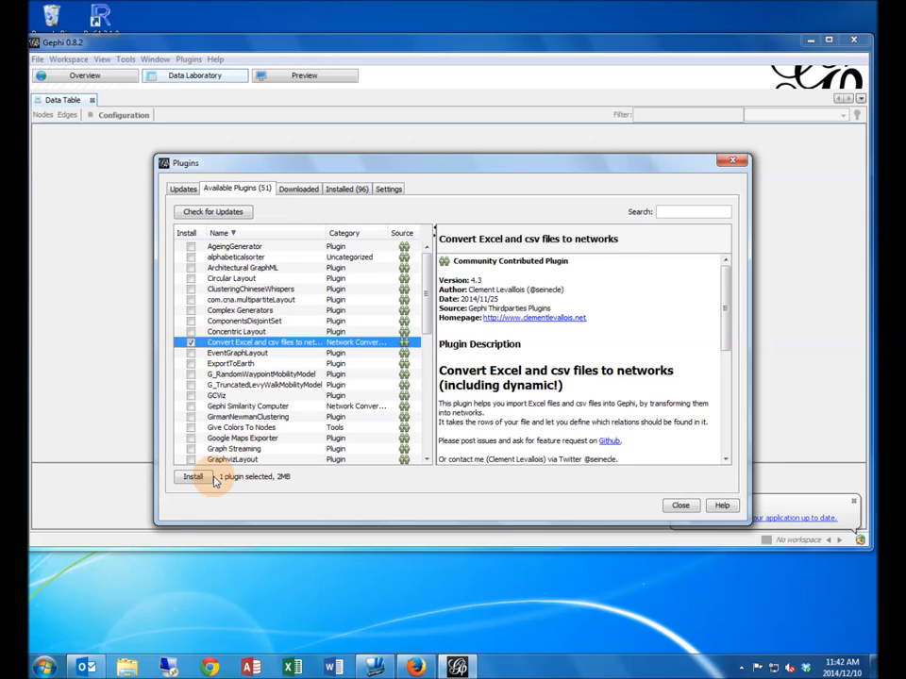
click(192, 476)
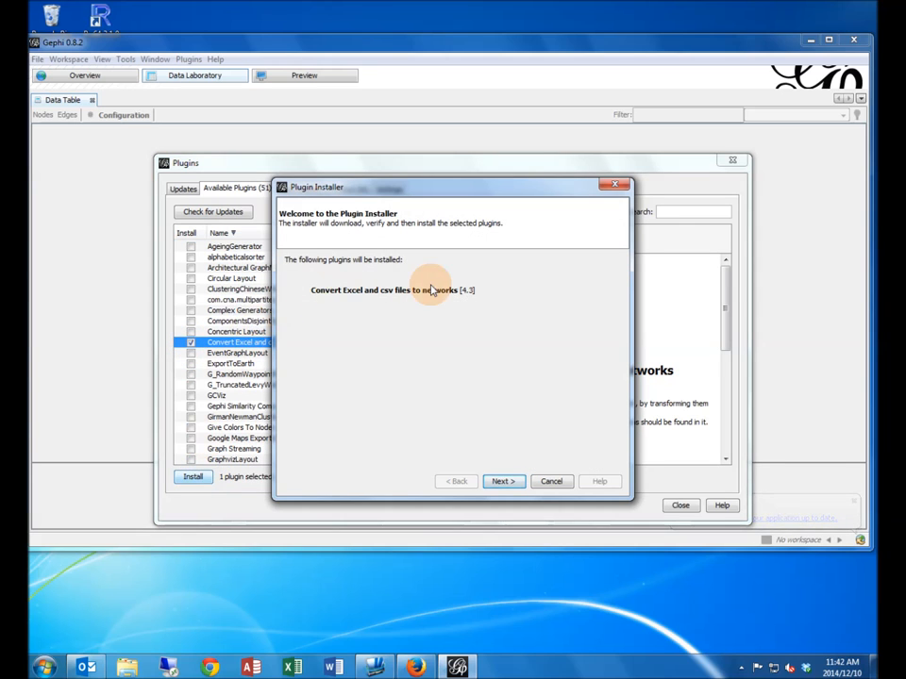
- Accept the plugin license, install it and restart Gephi to complete the installation
click(502, 481)
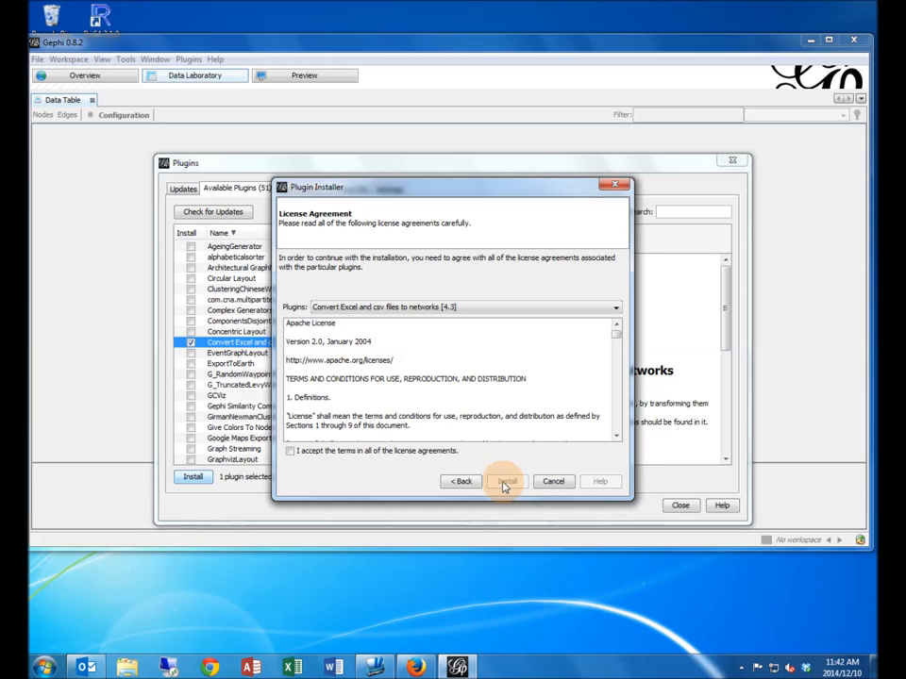
click(506, 481)
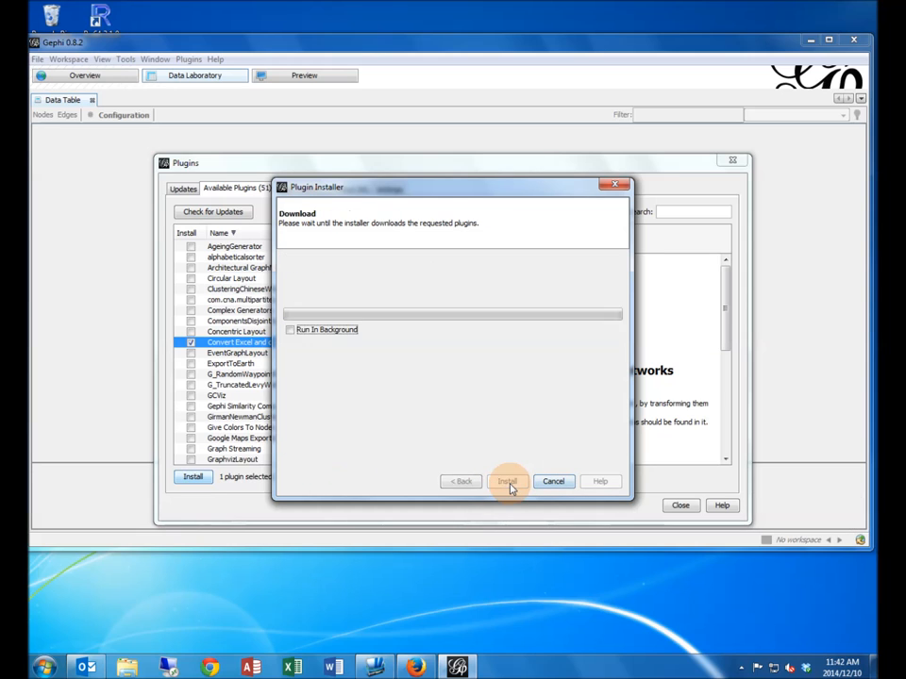
click(506, 481)
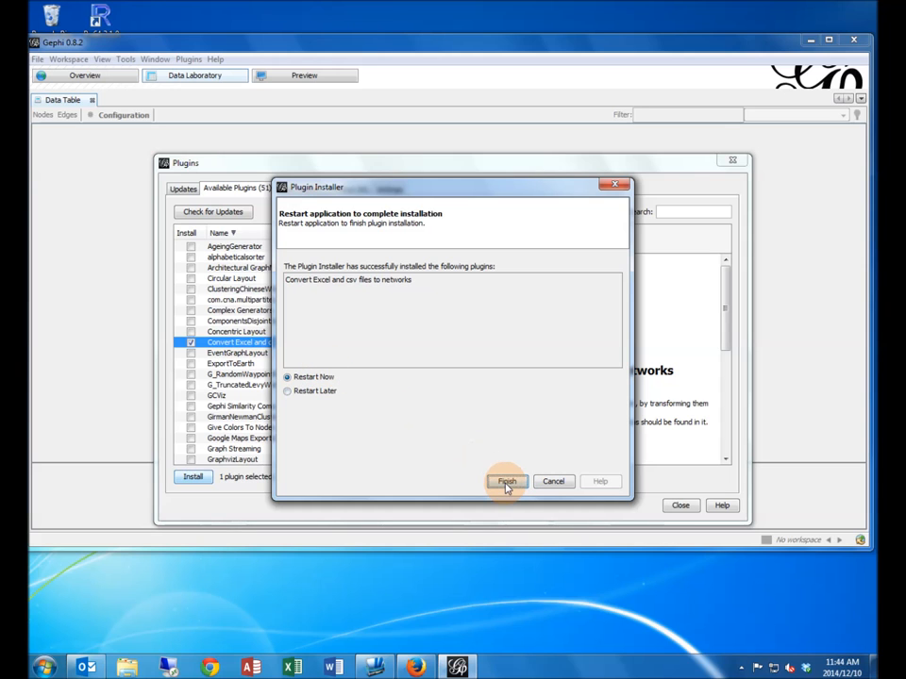
click(505, 481)
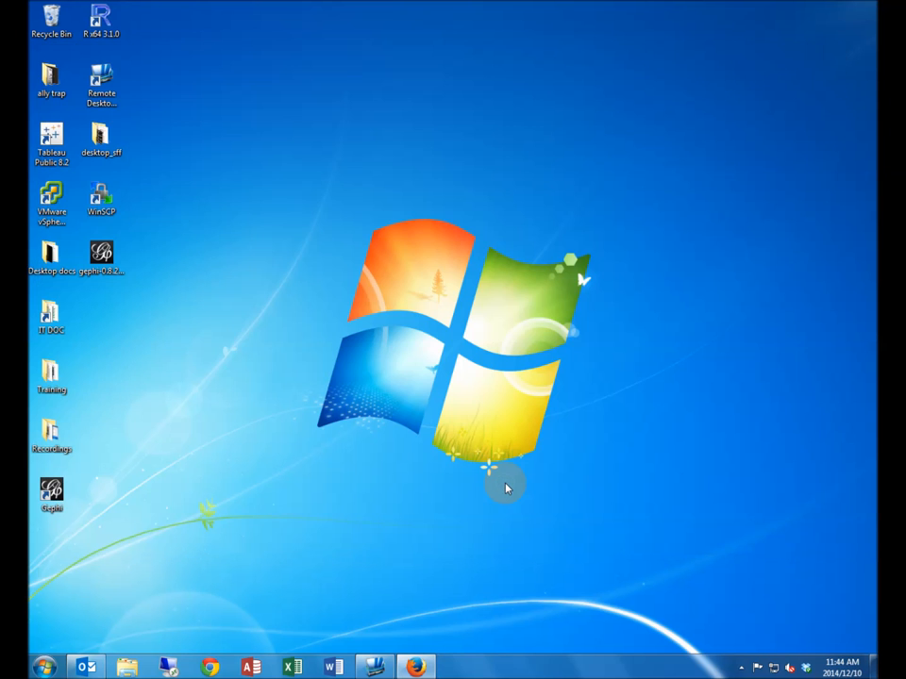